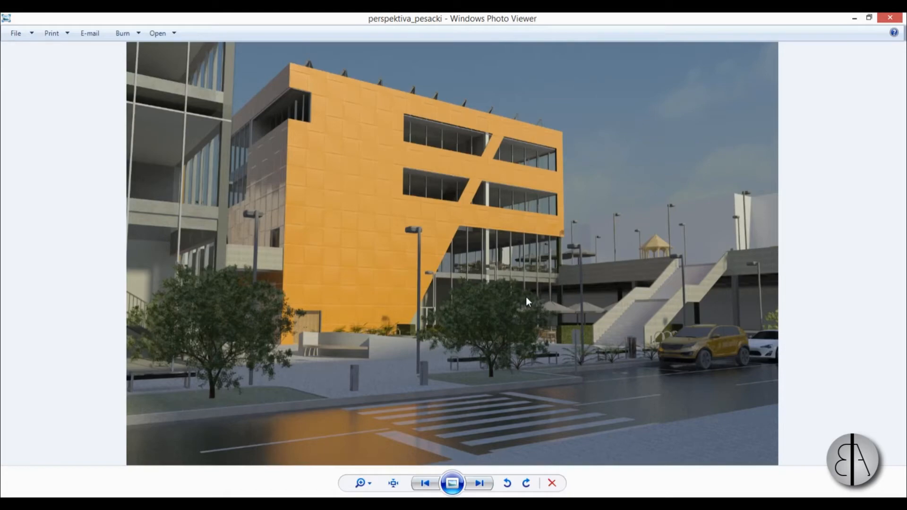
{"action": "mouse_move", "coordinate": [355, 211]}
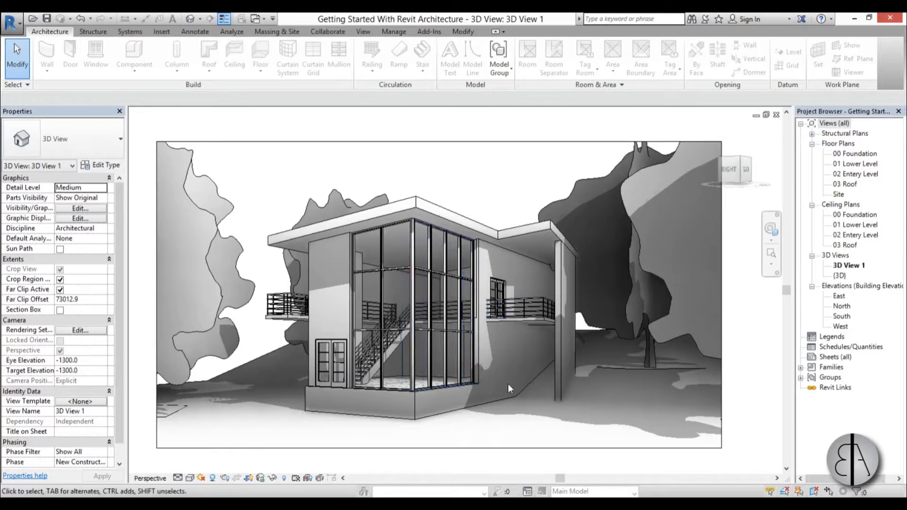
Resize the crop region to frame the glazed corner and wall, and switch the view to Realistic.
{"action": "left_click", "coordinate": [509, 388]}
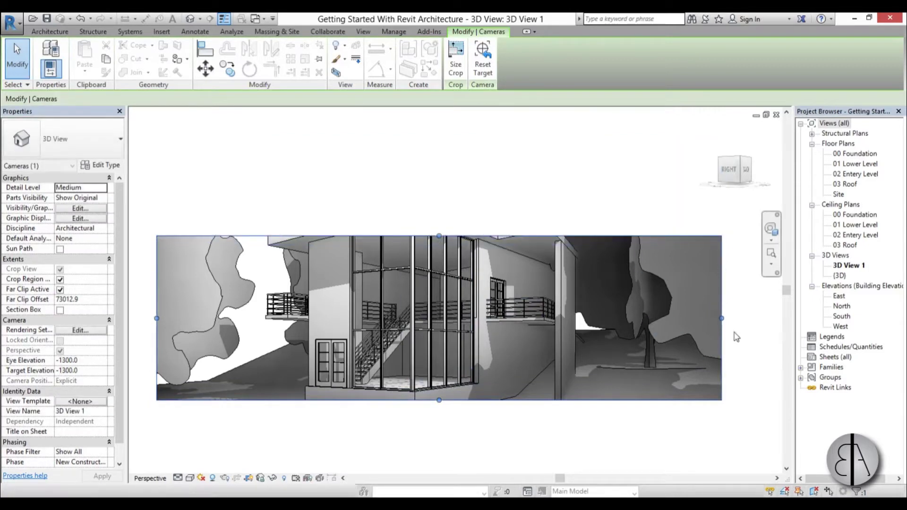
{"action": "left_click_drag", "start_coordinate": [720, 318], "coordinate": [587, 318]}
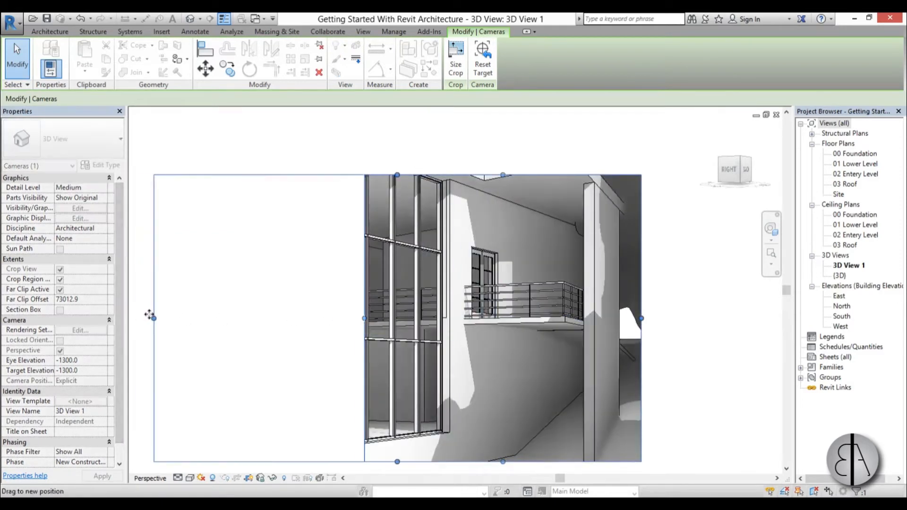
{"action": "left_click_drag", "start_coordinate": [151, 315], "coordinate": [206, 319]}
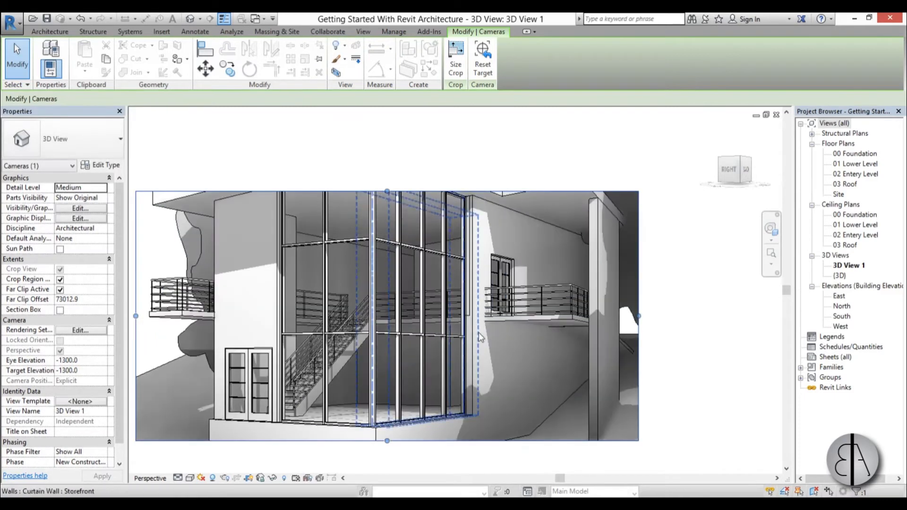
{"action": "left_click", "coordinate": [185, 478]}
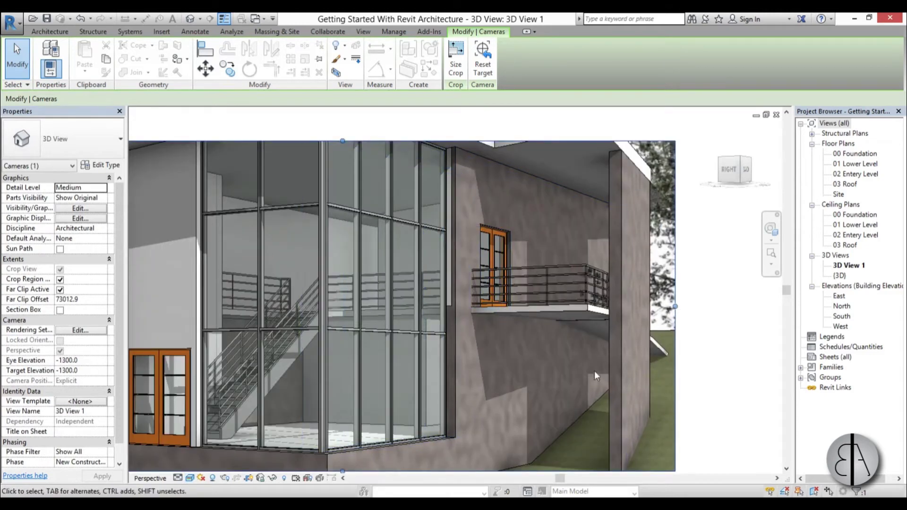
{"action": "mouse_move", "coordinate": [609, 378]}
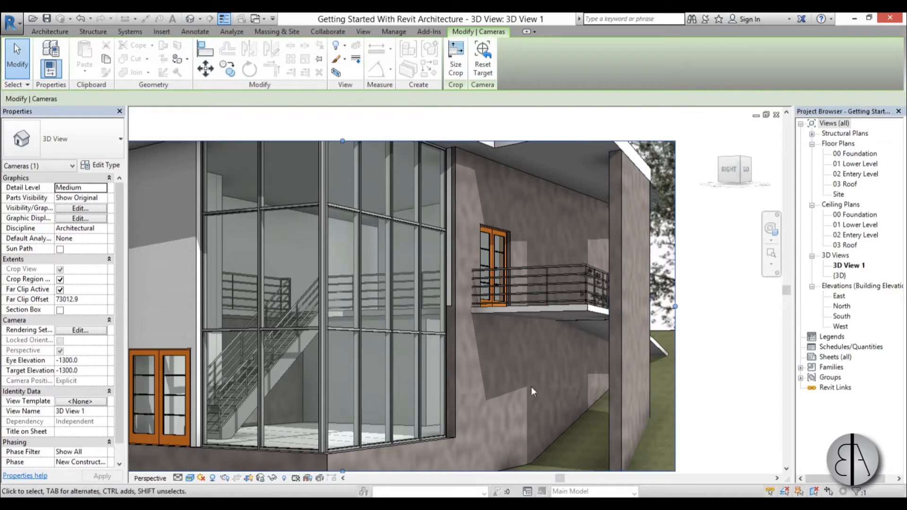
Select the concrete retaining wall and open its type's layer structure for editing.
{"action": "left_click", "coordinate": [614, 396]}
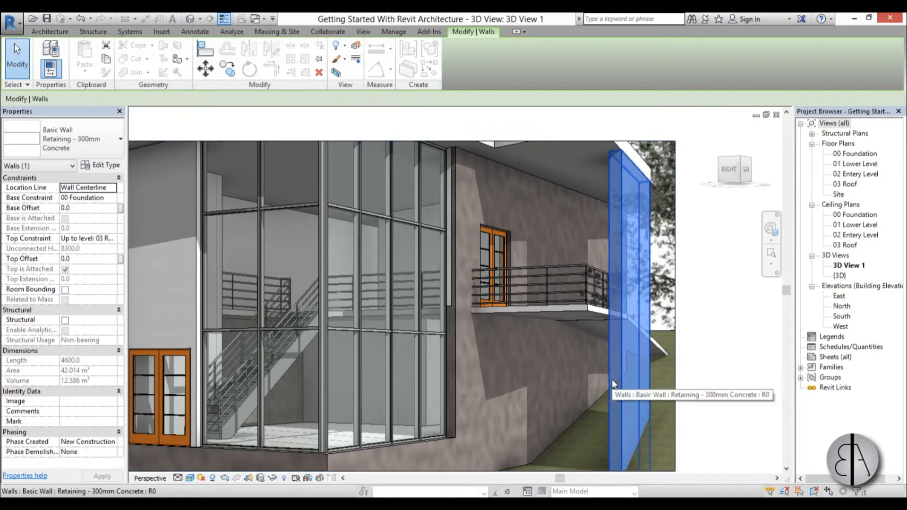
{"action": "left_click", "coordinate": [105, 165]}
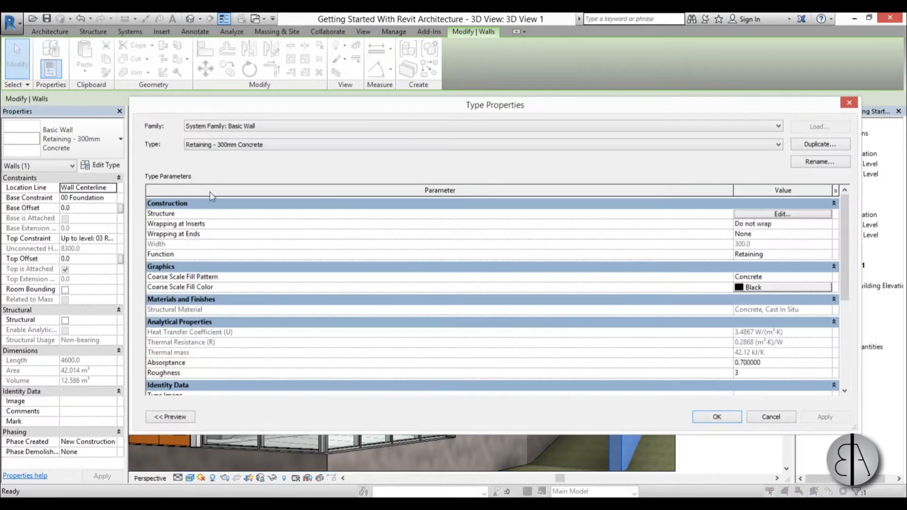
{"action": "left_click", "coordinate": [782, 213]}
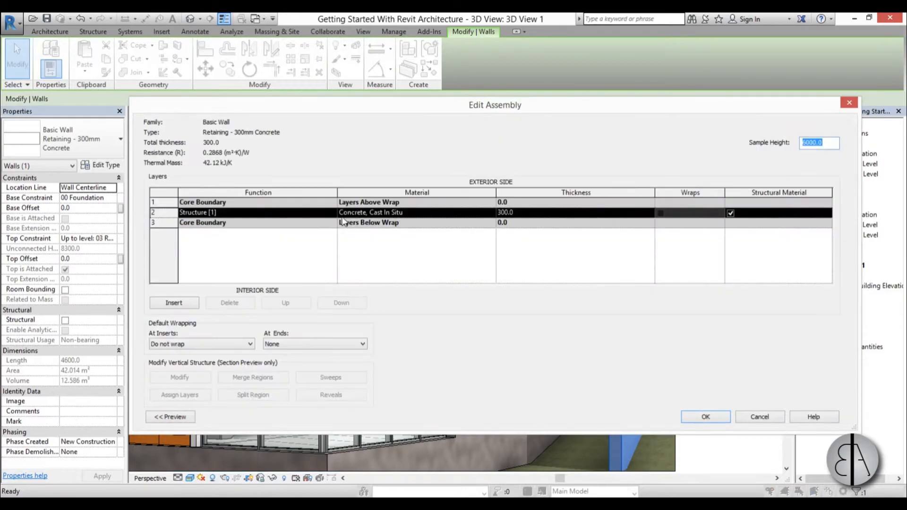
{"action": "mouse_move", "coordinate": [469, 198]}
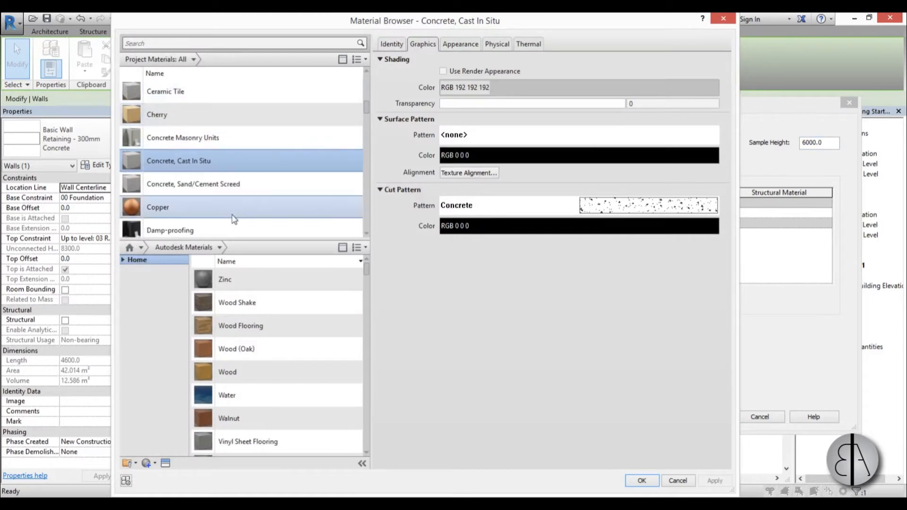
Browse the Autodesk Materials library down to the Concrete category.
{"action": "left_click", "coordinate": [124, 260]}
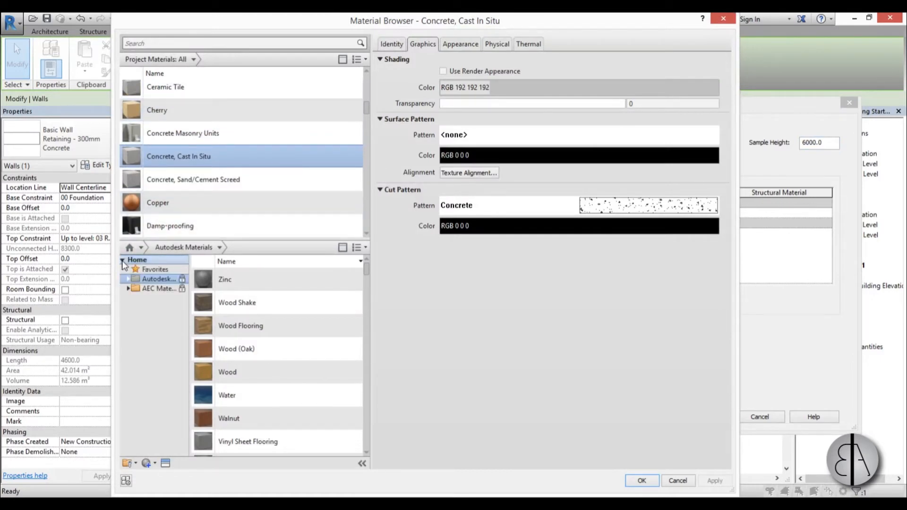
{"action": "left_click", "coordinate": [127, 279]}
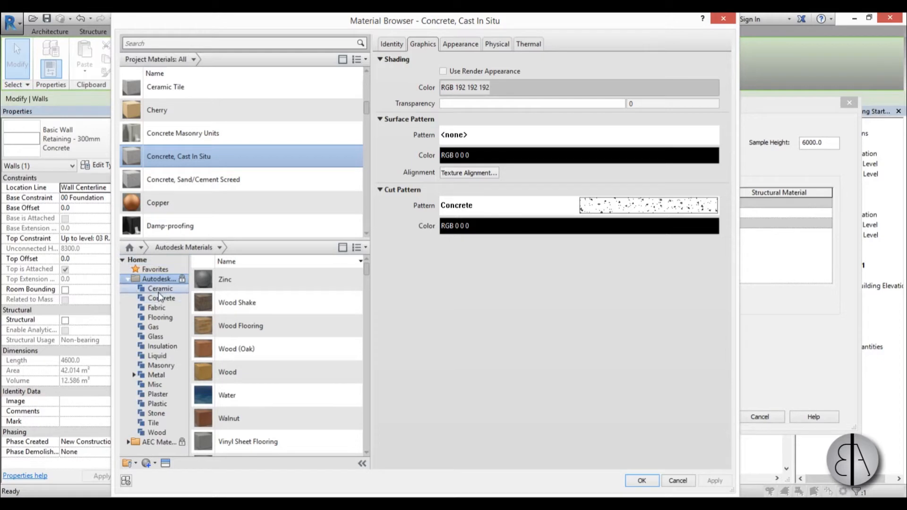
{"action": "left_click", "coordinate": [163, 298]}
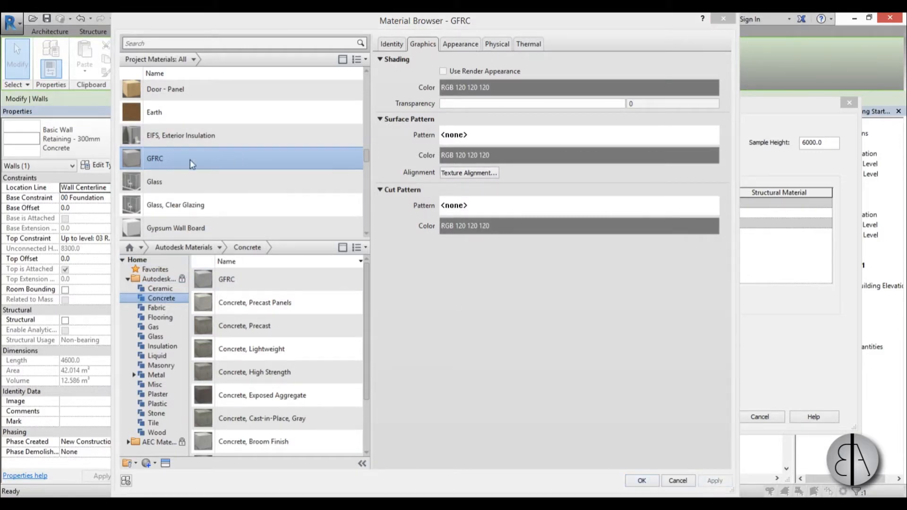
{"action": "mouse_move", "coordinate": [163, 163]}
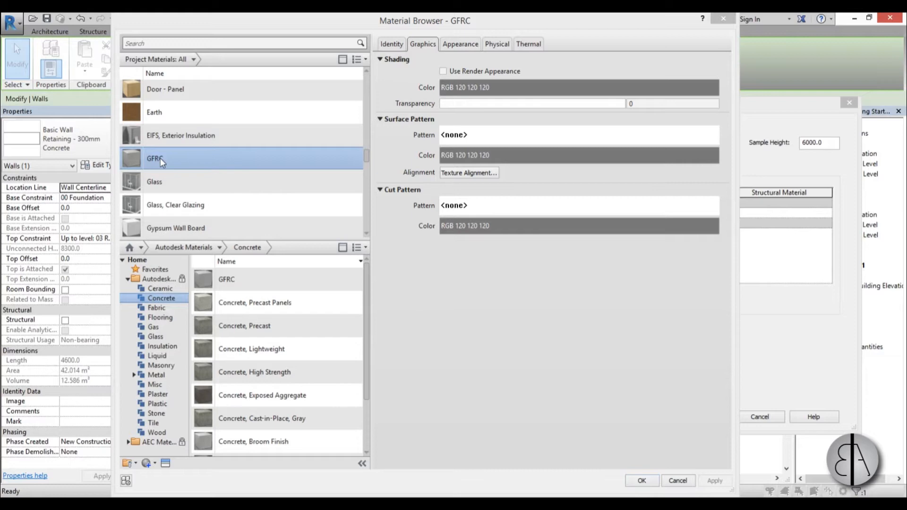
Duplicate the GFRC material and rename the copy 'GFRC pattern'.
{"action": "right_click", "coordinate": [163, 161]}
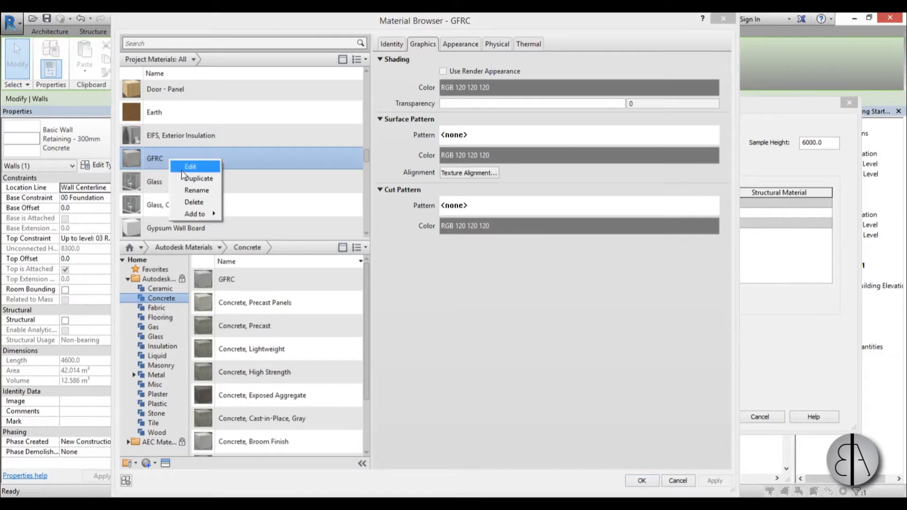
{"action": "left_click", "coordinate": [198, 178]}
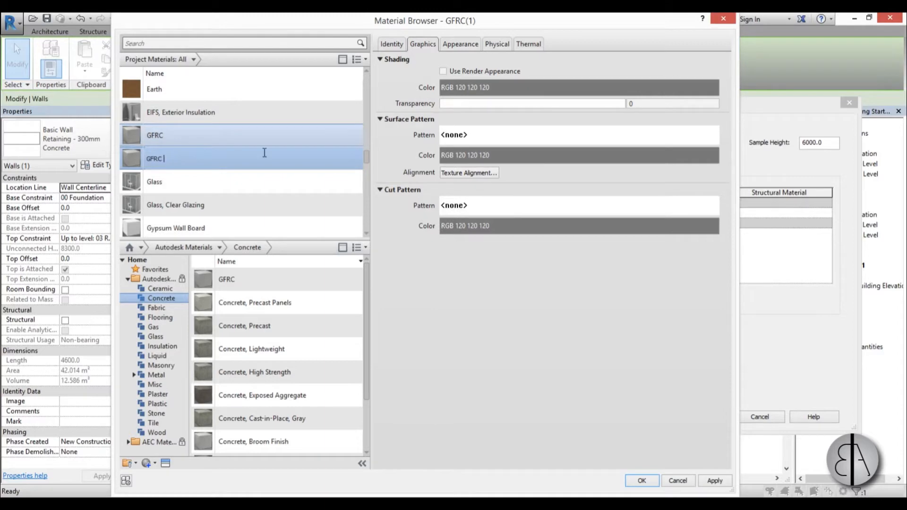
{"action": "type", "text": "pattern"}
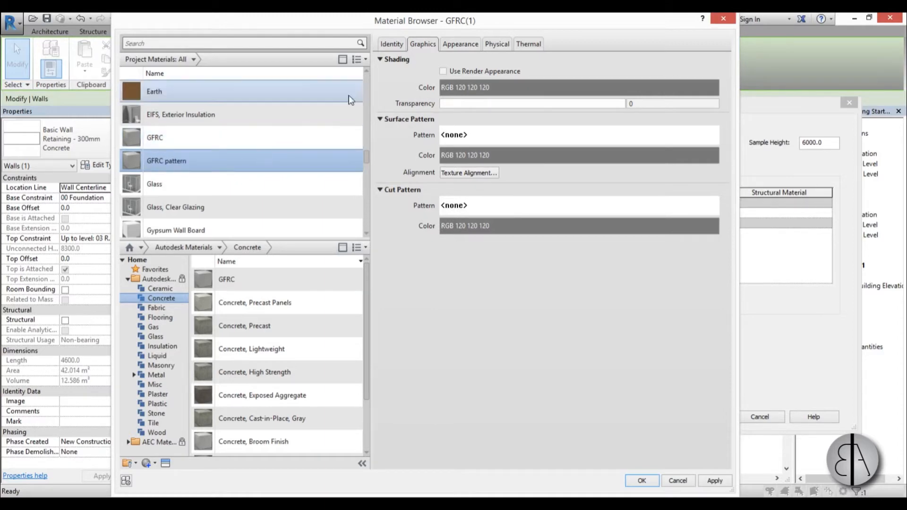
Show the render appearance of GFRC pattern and inspect its Bump section.
{"action": "left_click", "coordinate": [460, 43]}
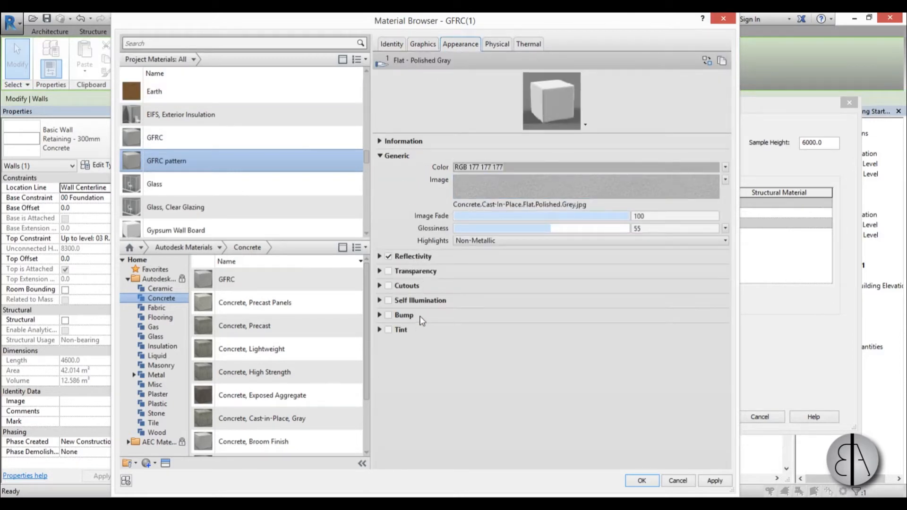
{"action": "left_click", "coordinate": [380, 316]}
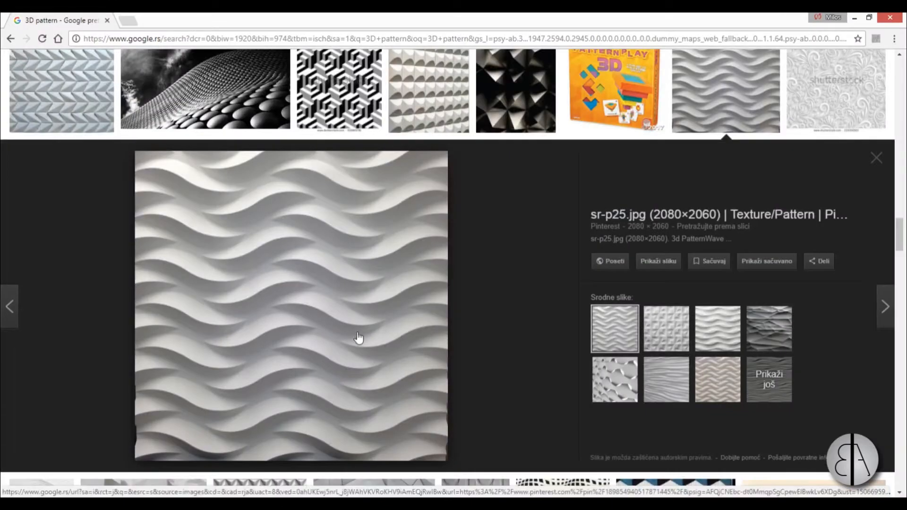
View the wavy 3D pattern image among the Google Images results.
{"action": "left_click", "coordinate": [877, 156]}
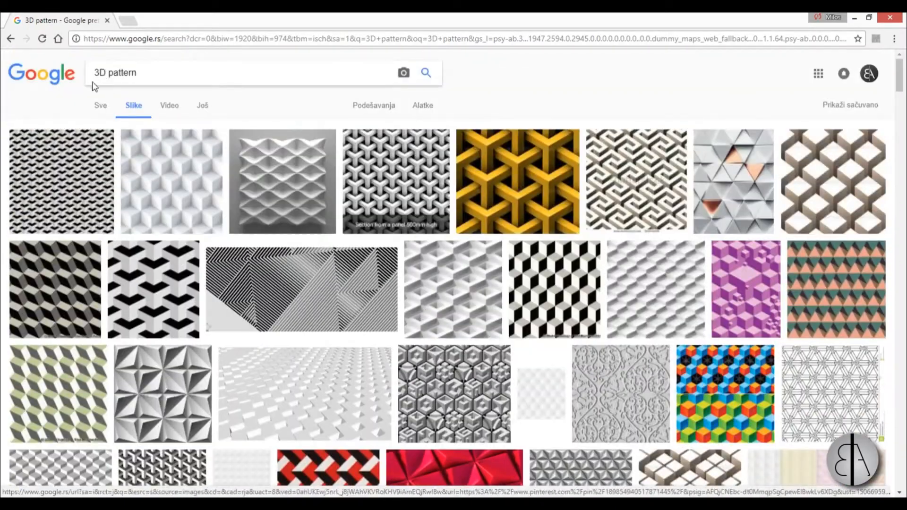
{"action": "scroll", "scroll_direction": "down", "scroll_amount": 3}
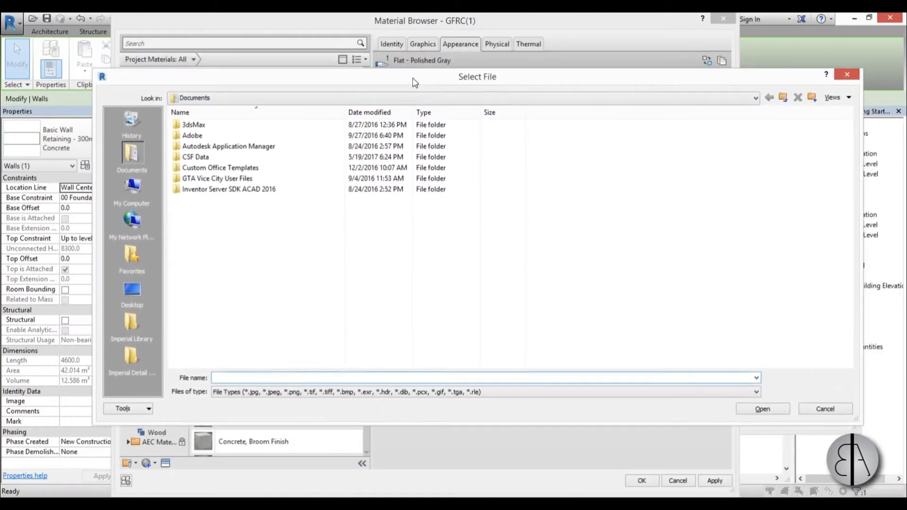
Load pattern.jpg from the Desktop as the bump image and raise the bump amount to 552.
{"action": "left_click", "coordinate": [131, 186]}
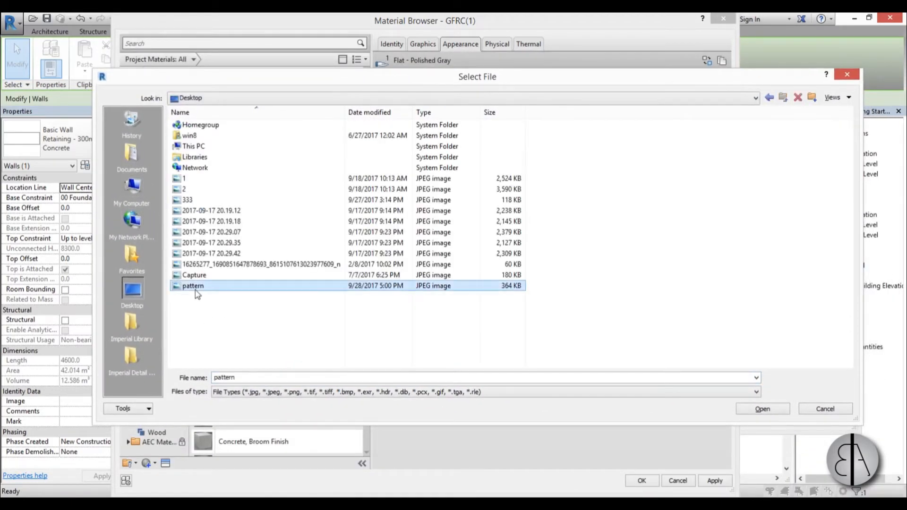
{"action": "left_click", "coordinate": [762, 408]}
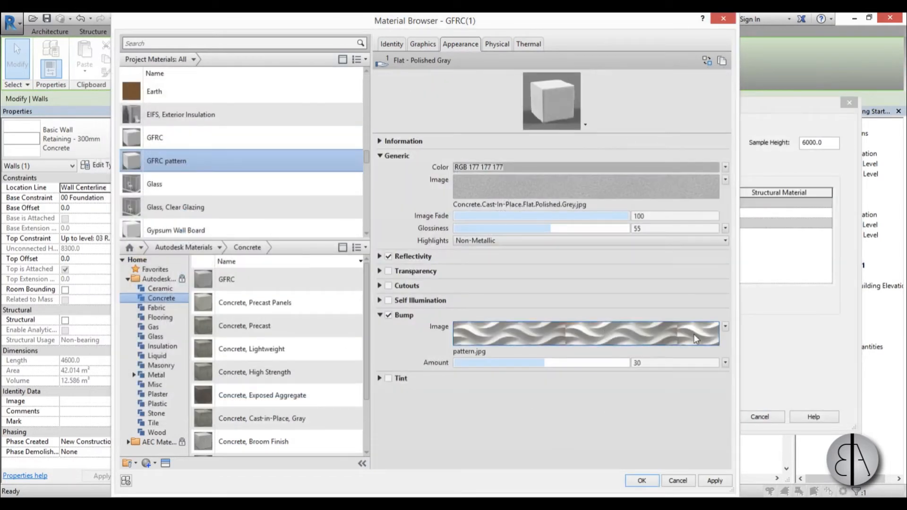
{"action": "mouse_move", "coordinate": [712, 336]}
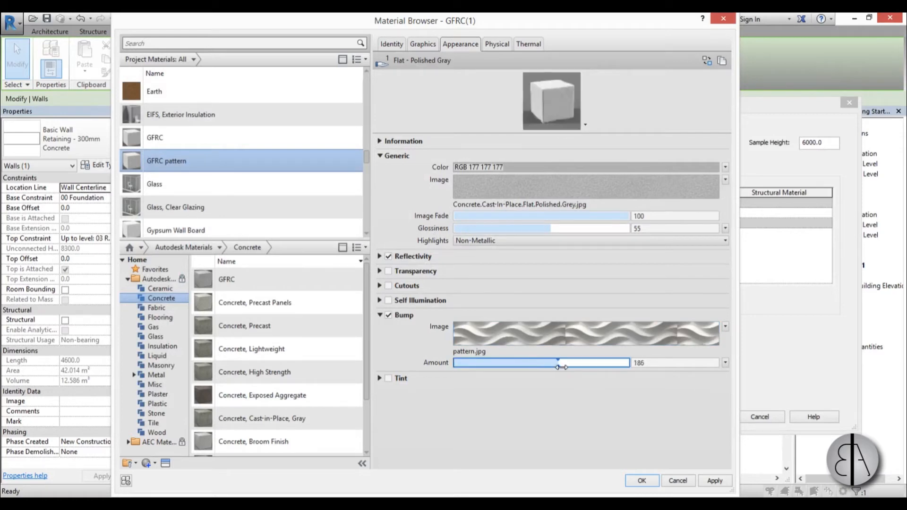
{"action": "left_click_drag", "start_coordinate": [558, 363], "coordinate": [590, 363]}
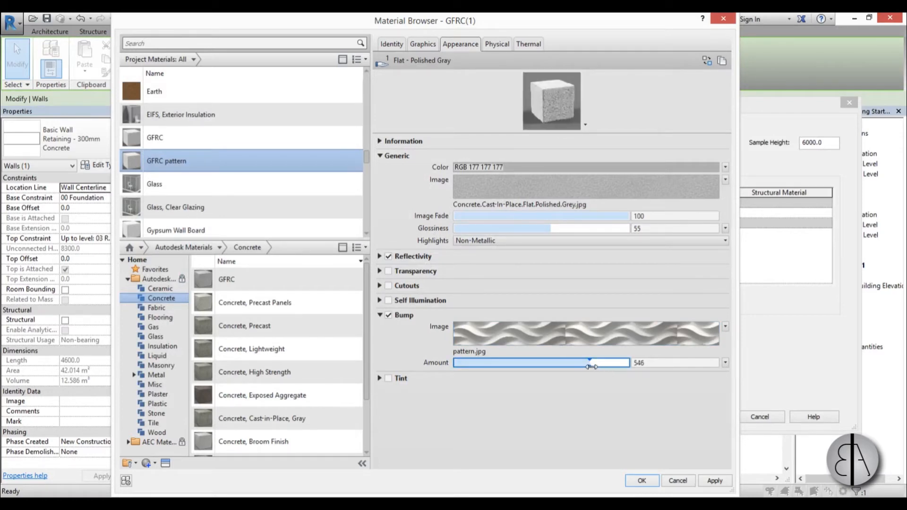
{"action": "left_click_drag", "start_coordinate": [588, 363], "coordinate": [605, 363]}
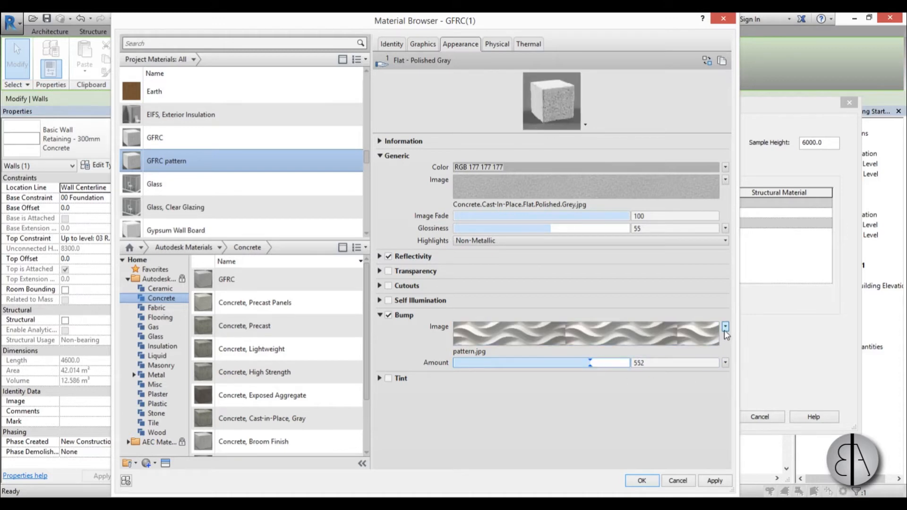
Set the bump texture's sample size width to 3000 mm and apply the material to the wall layer.
{"action": "left_click", "coordinate": [724, 326]}
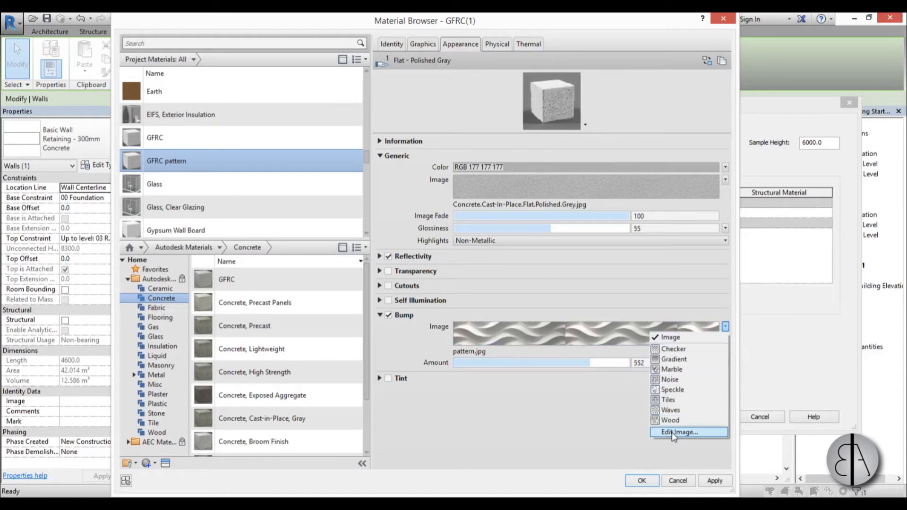
{"action": "left_click", "coordinate": [678, 433]}
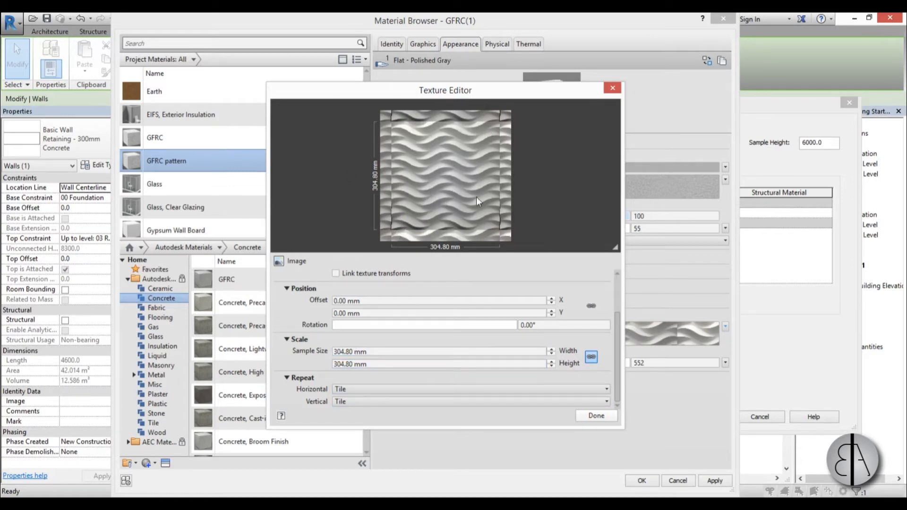
{"action": "left_click", "coordinate": [392, 350]}
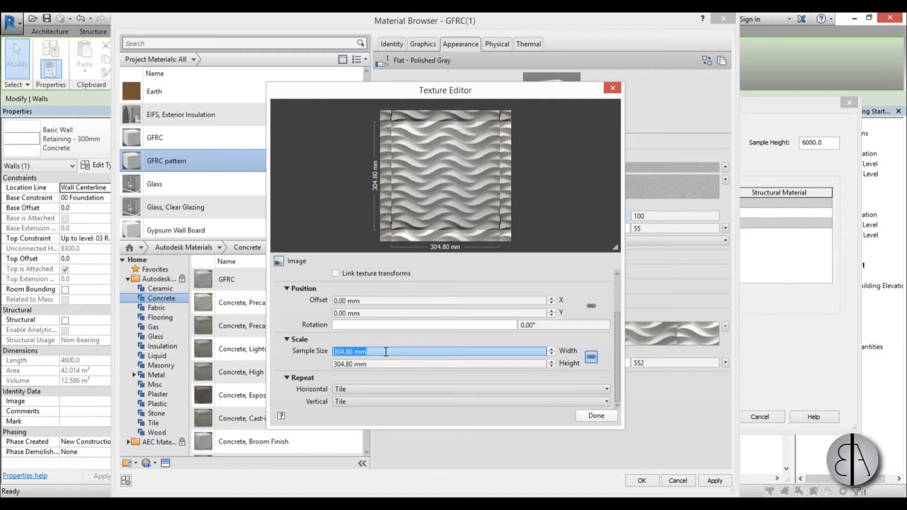
{"action": "type", "text": "3000"}
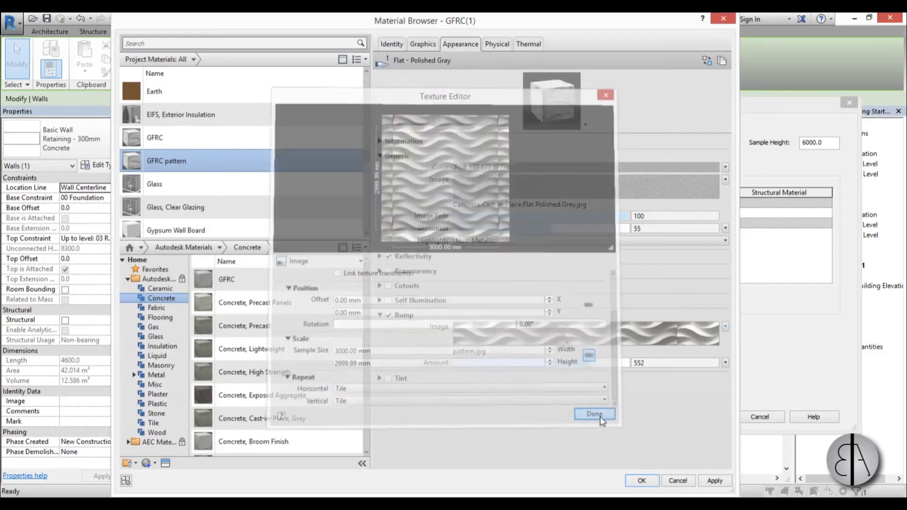
{"action": "left_click", "coordinate": [594, 414]}
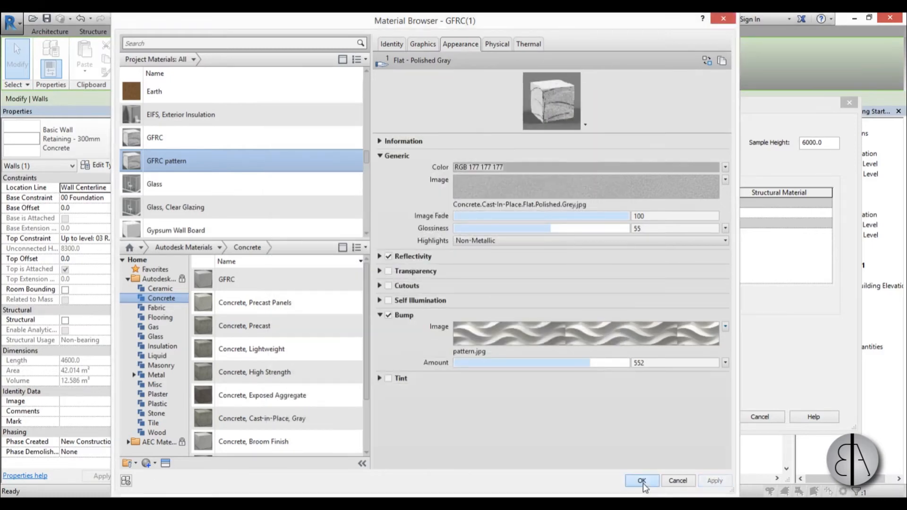
{"action": "left_click", "coordinate": [641, 480]}
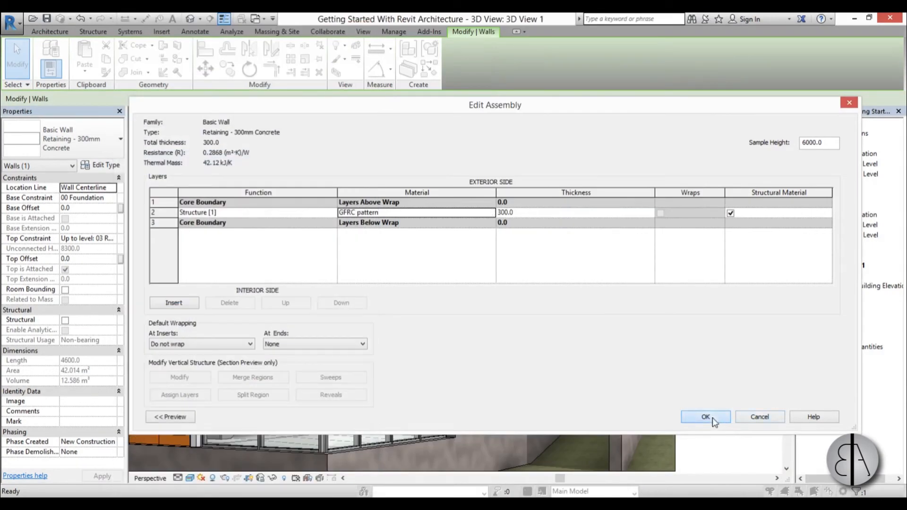
Confirm the assembly and type changes so the wall shows the wavy GFRC texture.
{"action": "left_click", "coordinate": [705, 417]}
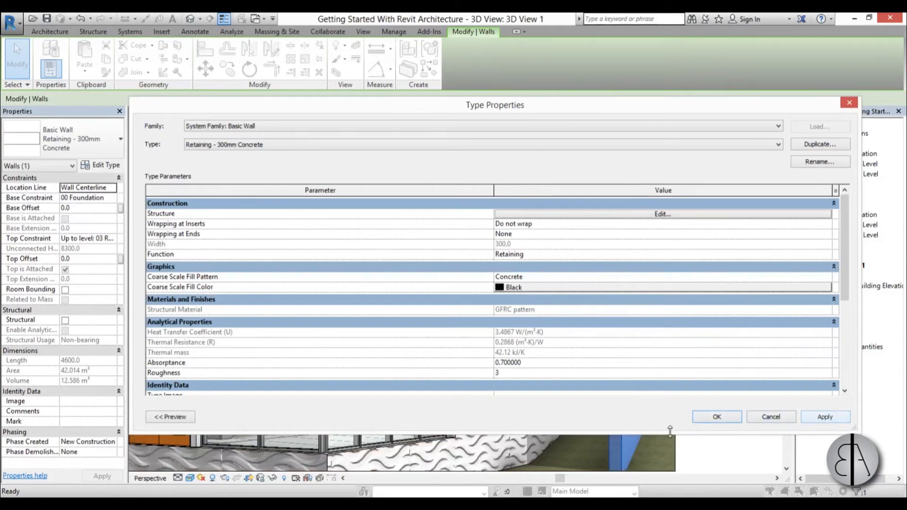
{"action": "left_click", "coordinate": [771, 417]}
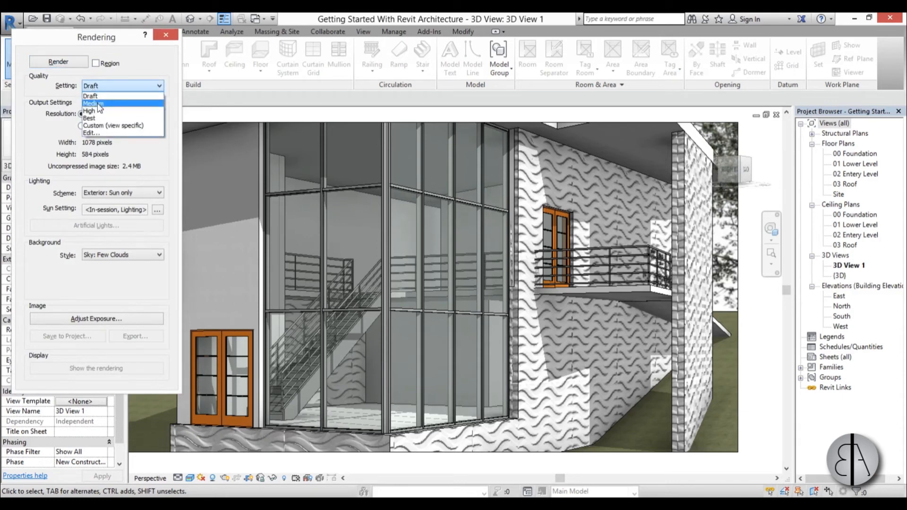
Render the 3D view at Medium quality.
{"action": "left_click", "coordinate": [92, 104]}
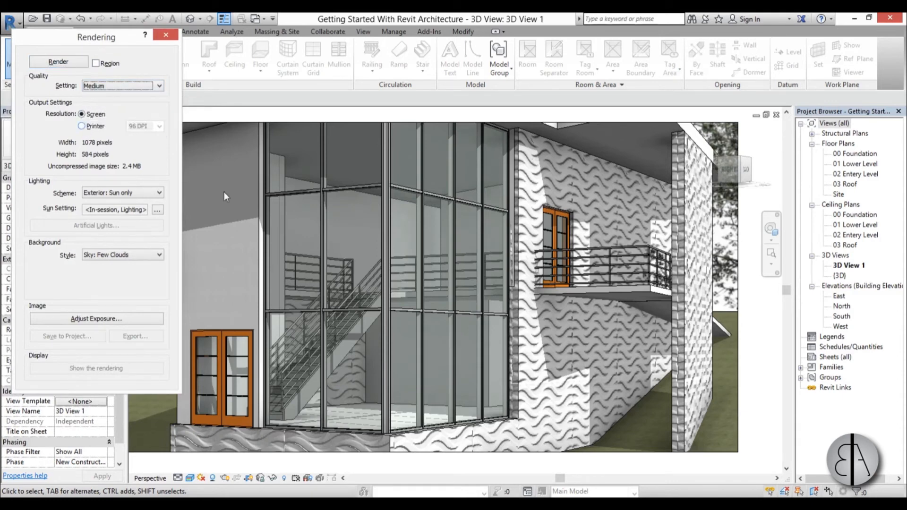
{"action": "mouse_move", "coordinate": [579, 337]}
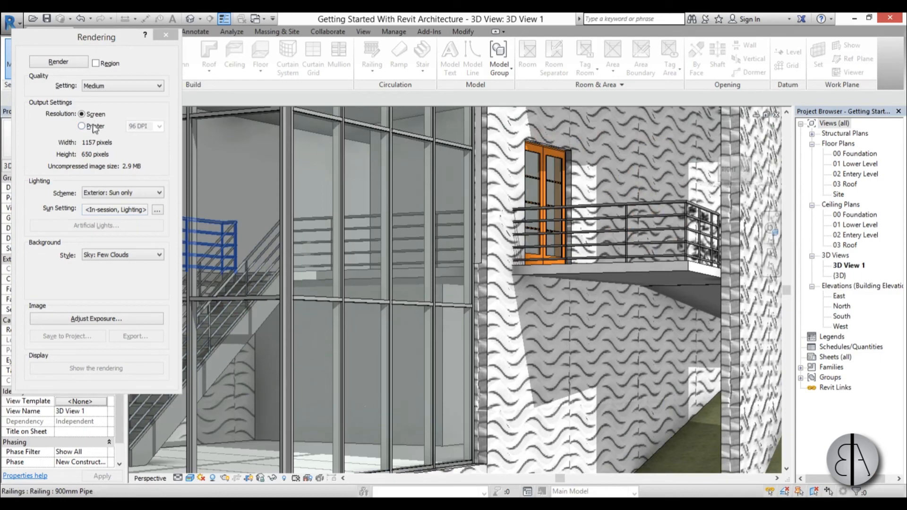
{"action": "mouse_move", "coordinate": [58, 63]}
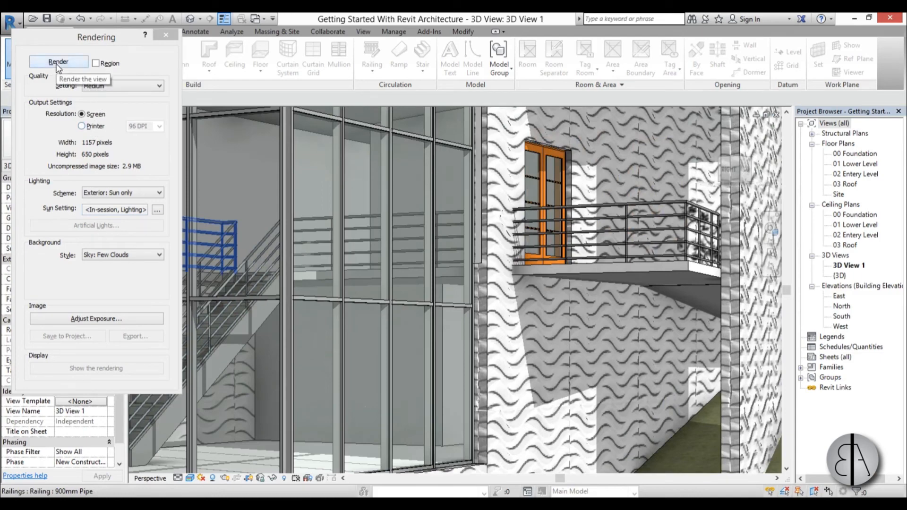
{"action": "left_click", "coordinate": [59, 61]}
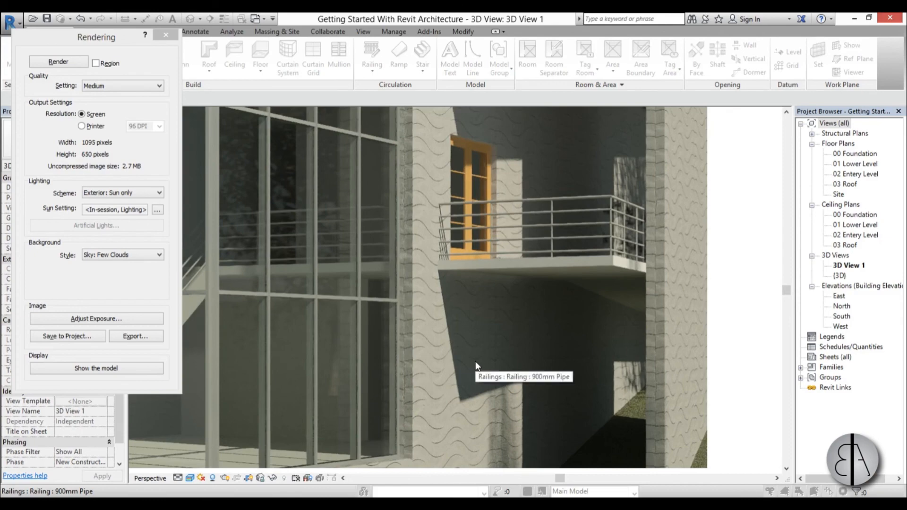
{"action": "mouse_move", "coordinate": [468, 361]}
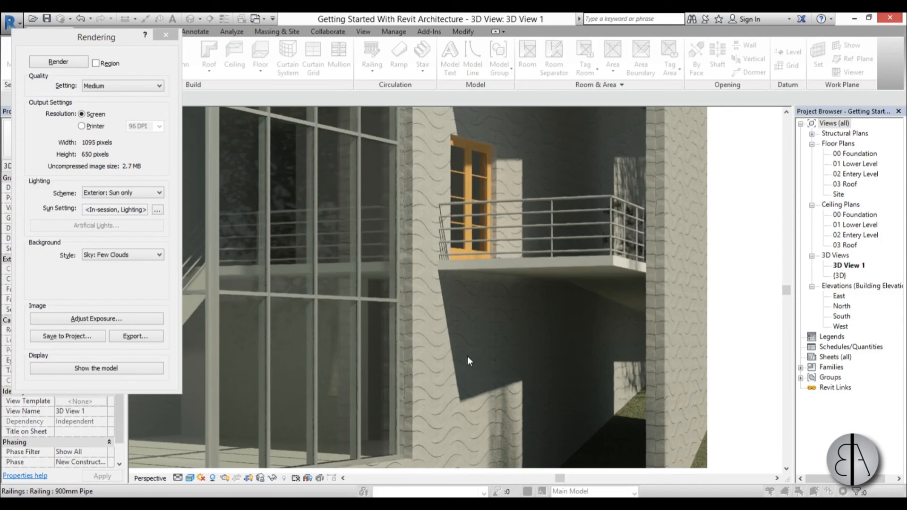